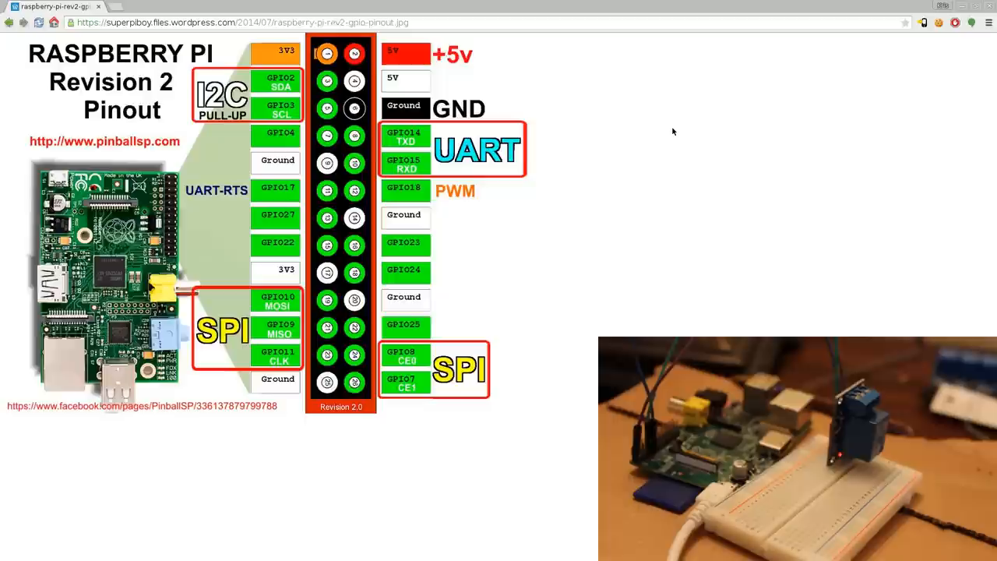
{"action": "mouse_move", "coordinate": [651, 63]}
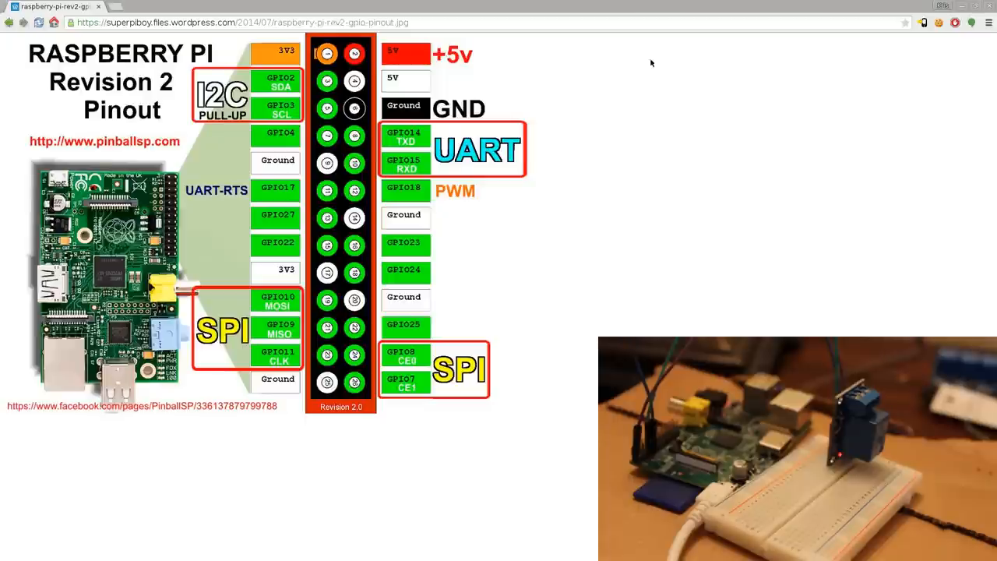
{"action": "mouse_move", "coordinate": [579, 66]}
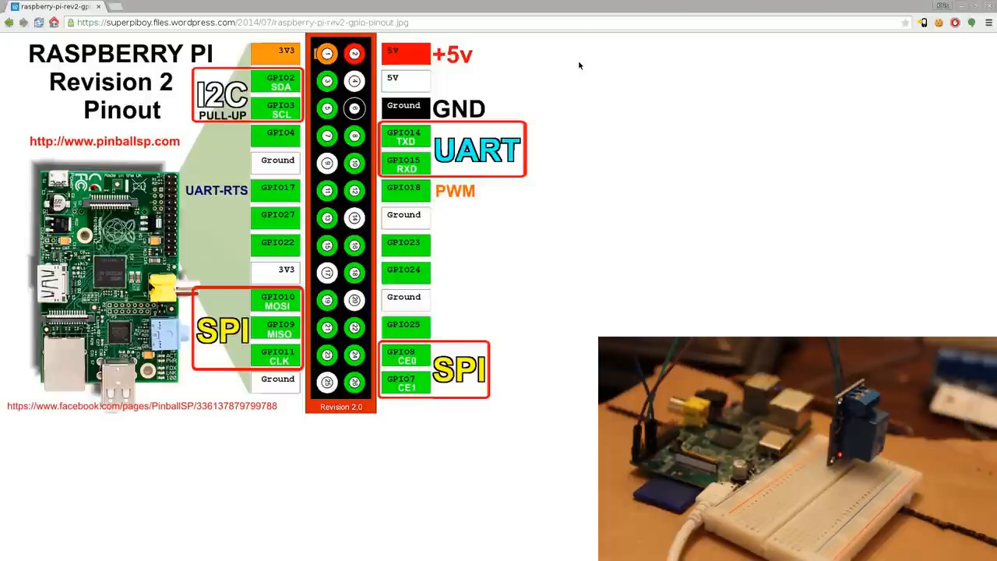
{"action": "mouse_move", "coordinate": [259, 147]}
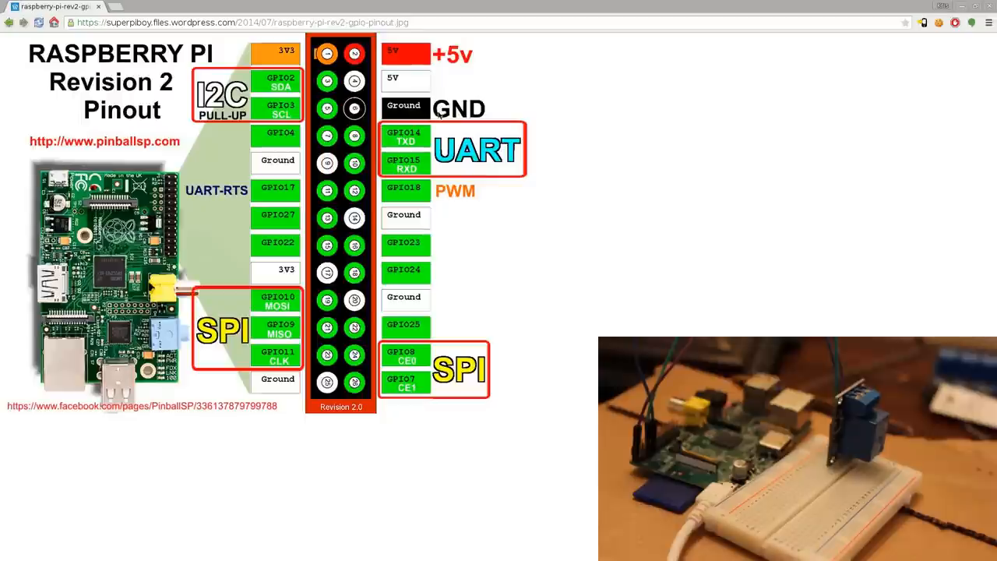
{"action": "mouse_move", "coordinate": [274, 405]}
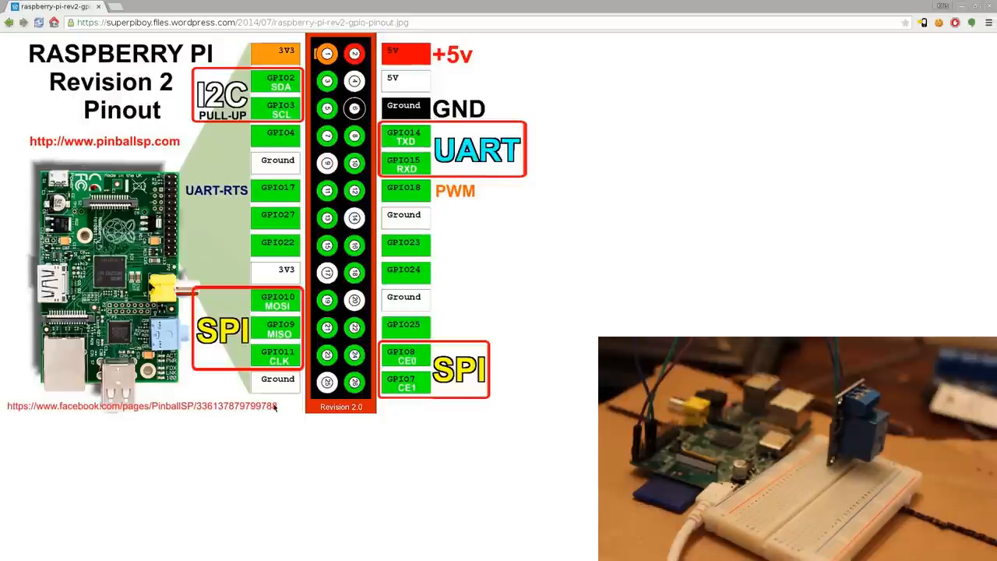
{"action": "mouse_move", "coordinate": [592, 196]}
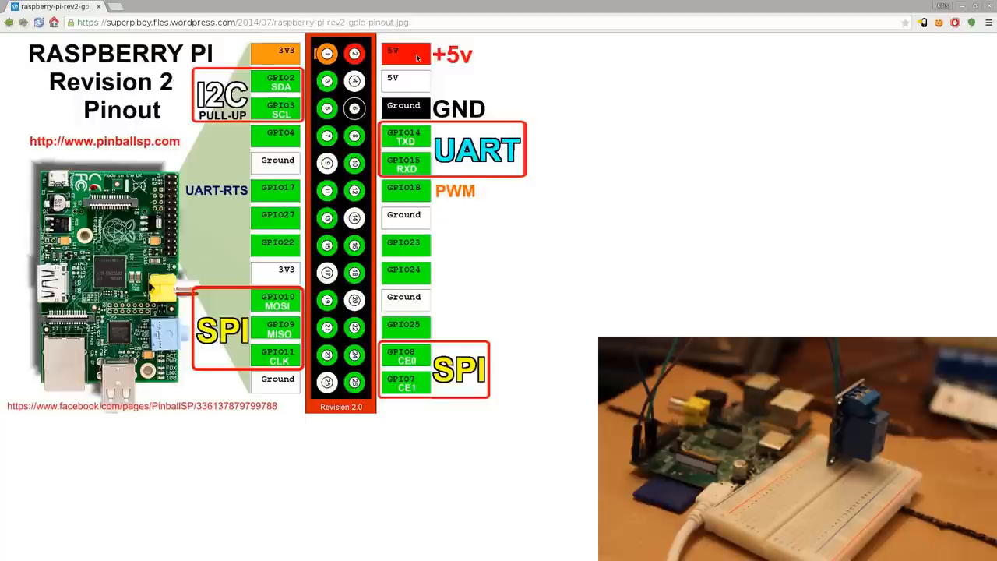
{"action": "mouse_move", "coordinate": [436, 59]}
{"action": "type", "text": "109"}
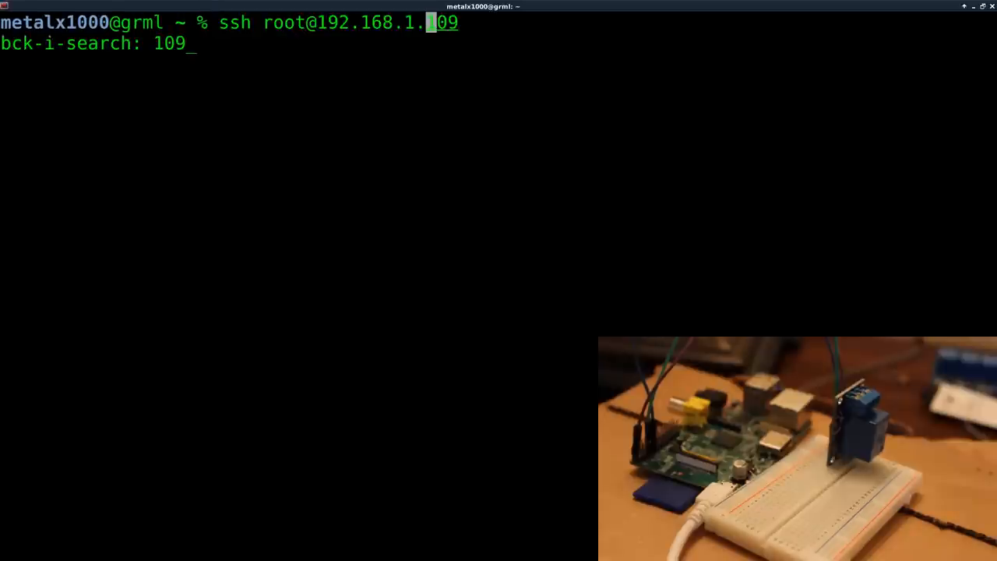
{"action": "key", "text": "Return"}
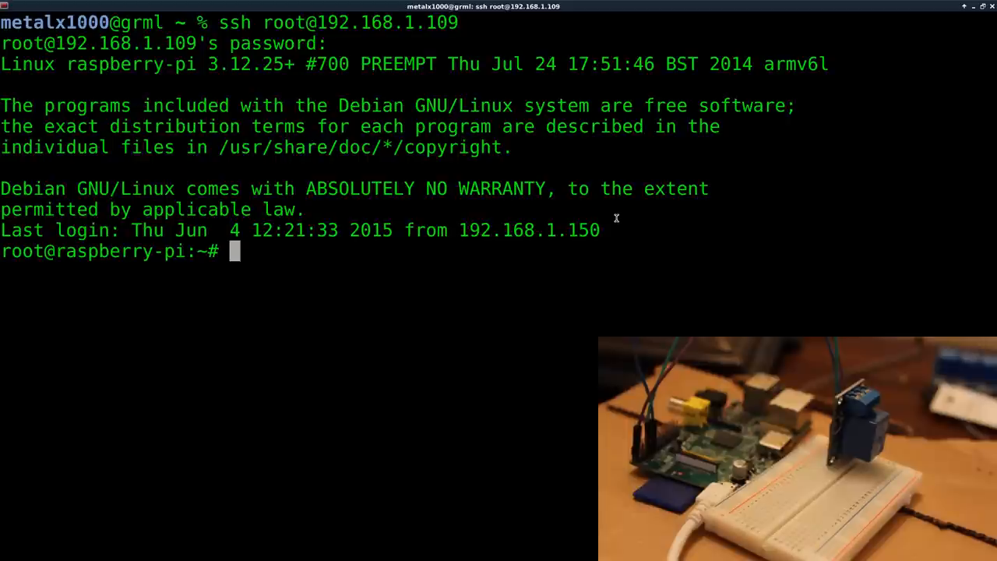
Run echo 4 > /sys/class/gpio/export, which returns a Device or resource busy error.
{"action": "type", "text": "echo"}
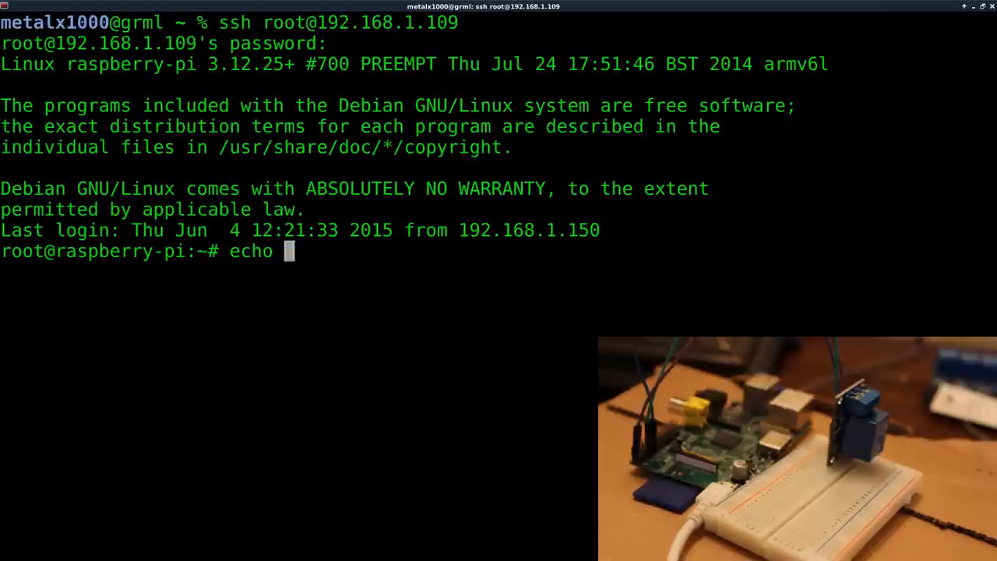
{"action": "type", "text": "4"}
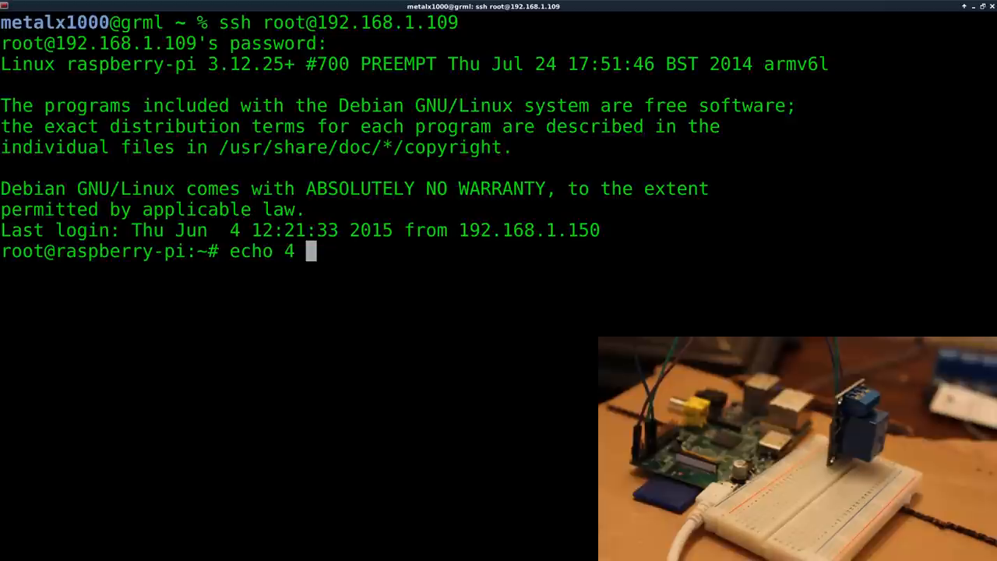
{"action": "type", "text": "> /sys"}
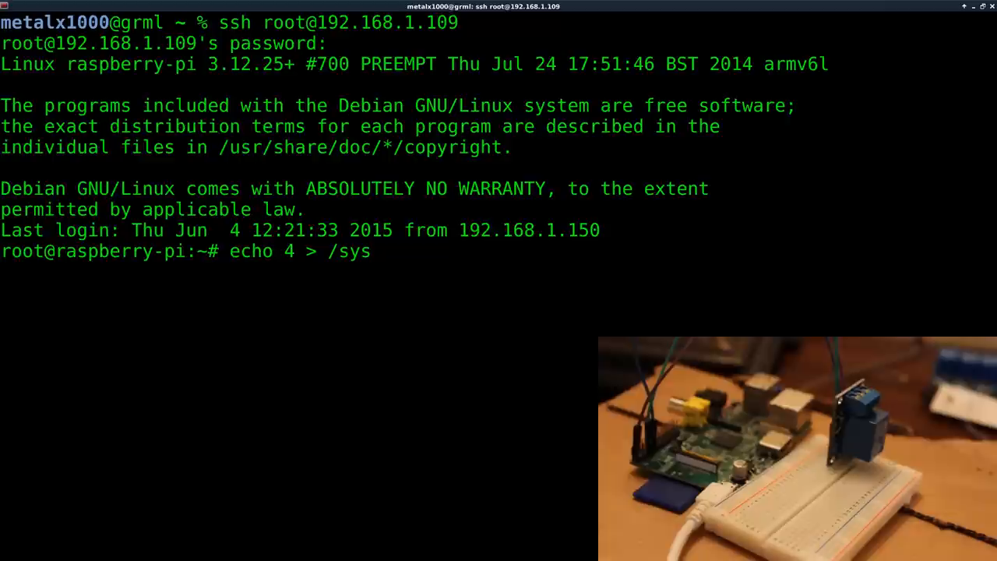
{"action": "type", "text": "class/"}
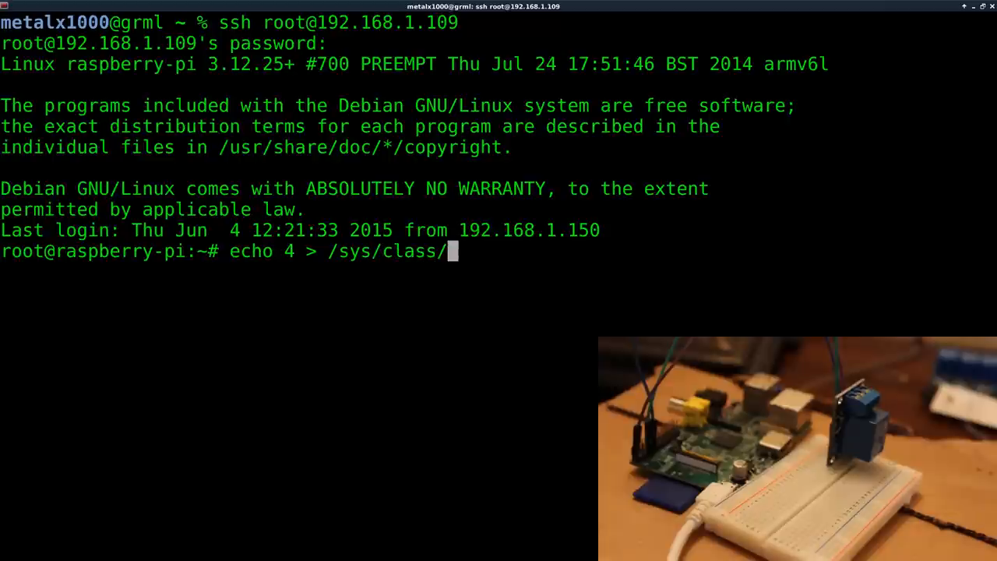
{"action": "type", "text": "gpio/"}
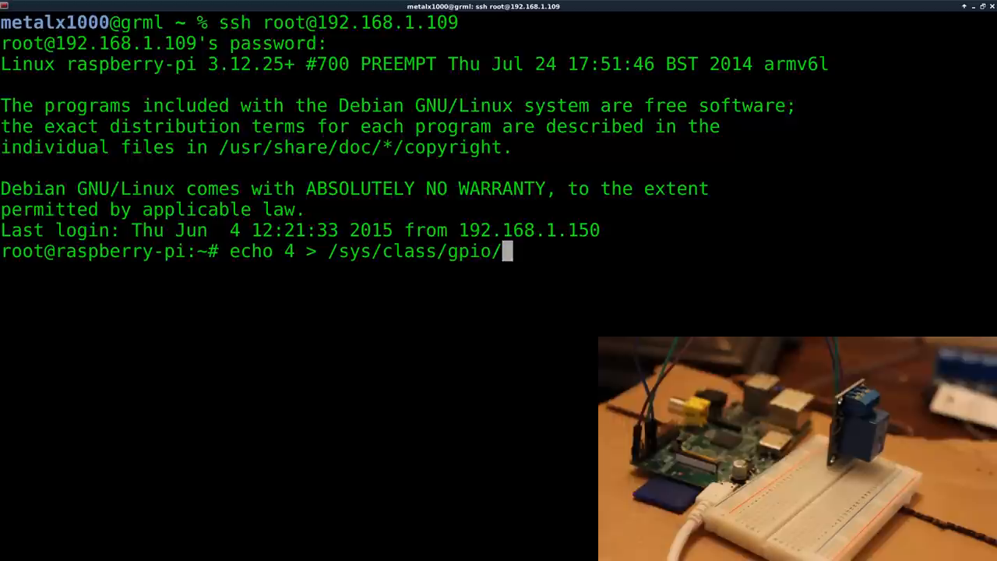
{"action": "type", "text": "export"}
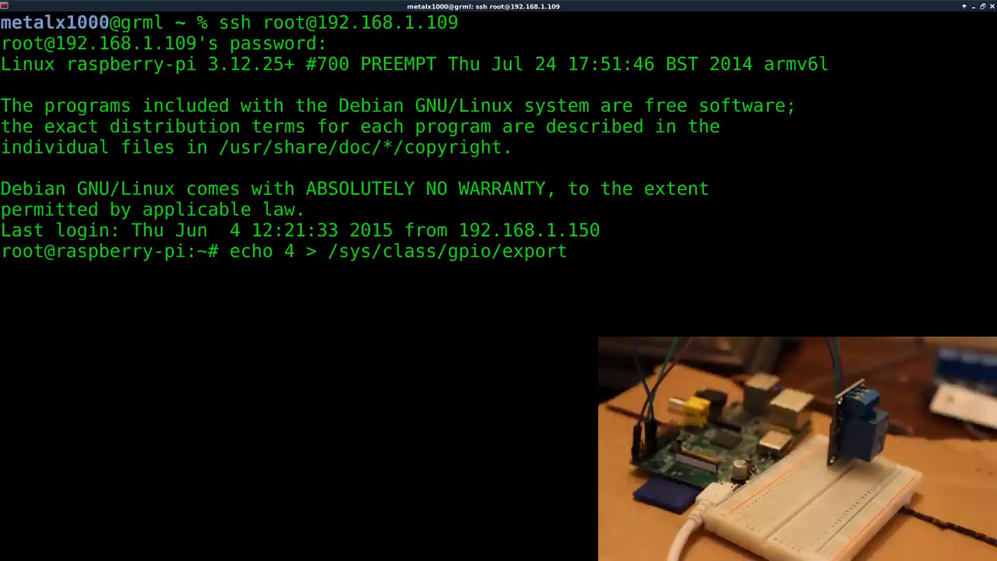
{"action": "key", "text": "Return"}
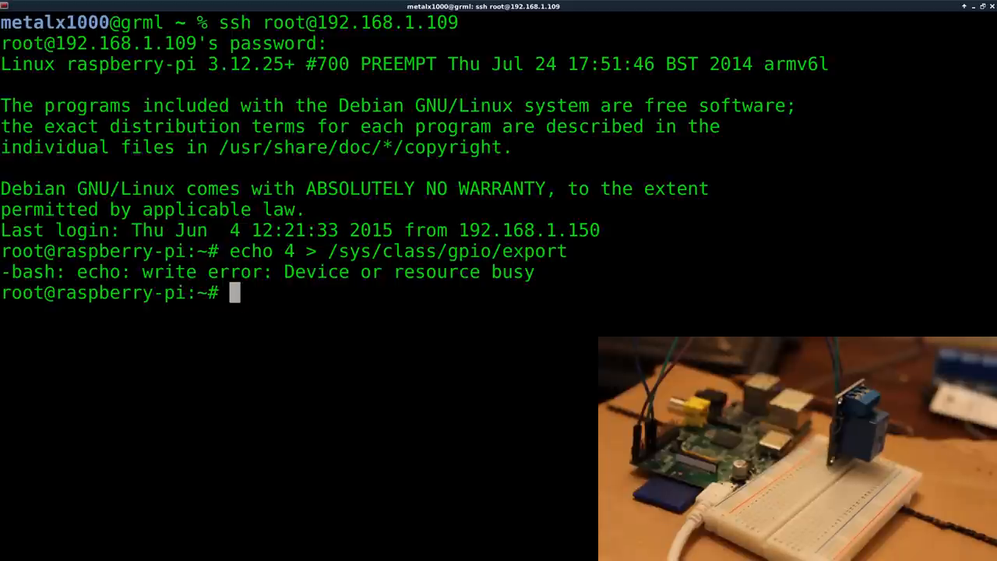
Run echo out > /sys/class/gpio/gpio4/direction so GPIO4 works as an output.
{"action": "type", "text": "echo"}
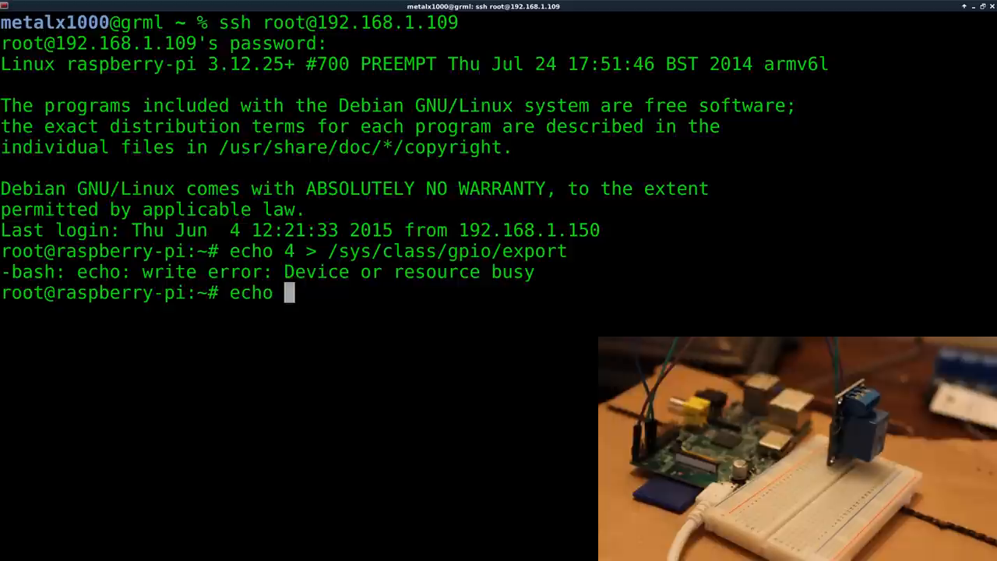
{"action": "type", "text": "out >"}
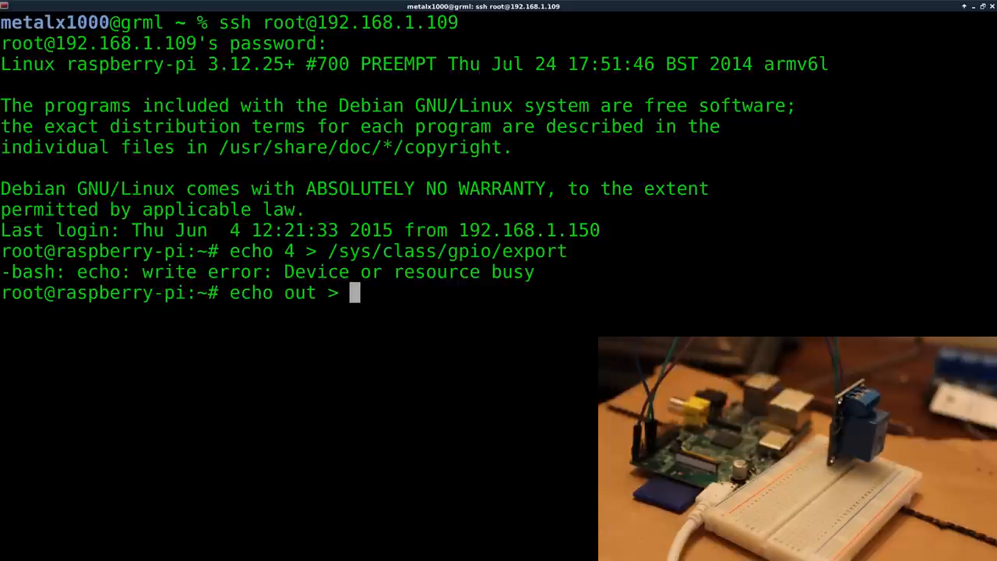
{"action": "type", "text": "/sys"}
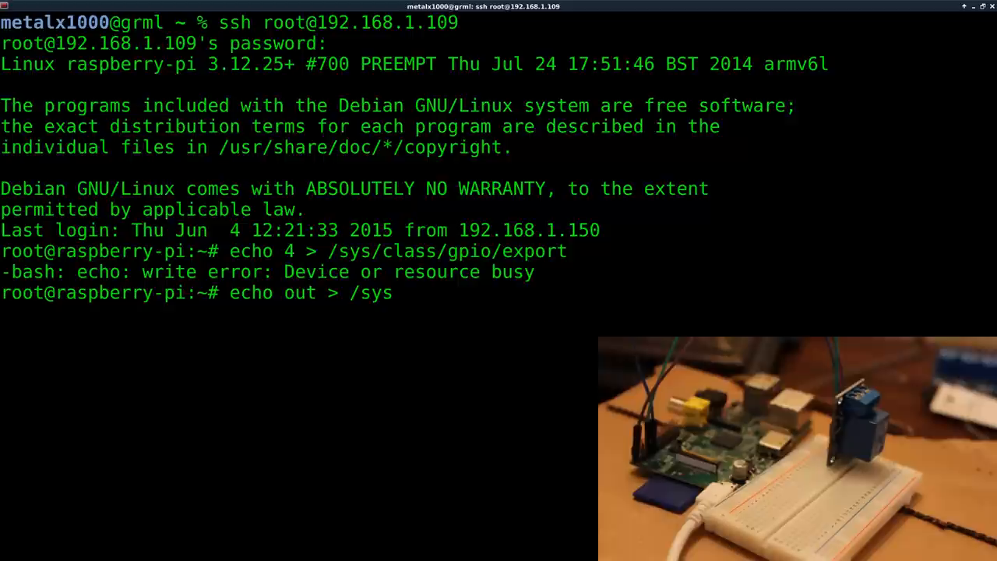
{"action": "type", "text": "/class/"}
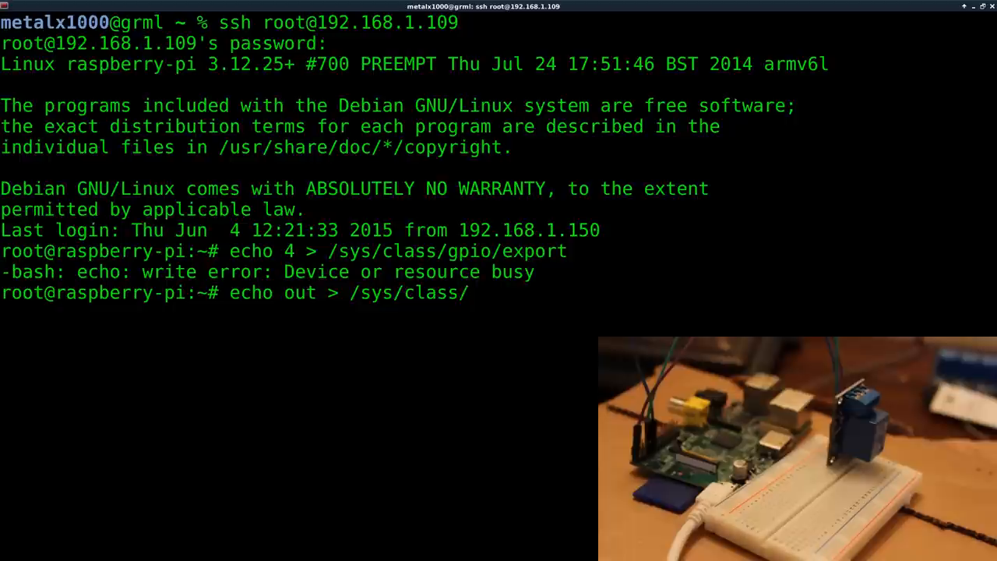
{"action": "type", "text": "gpio"}
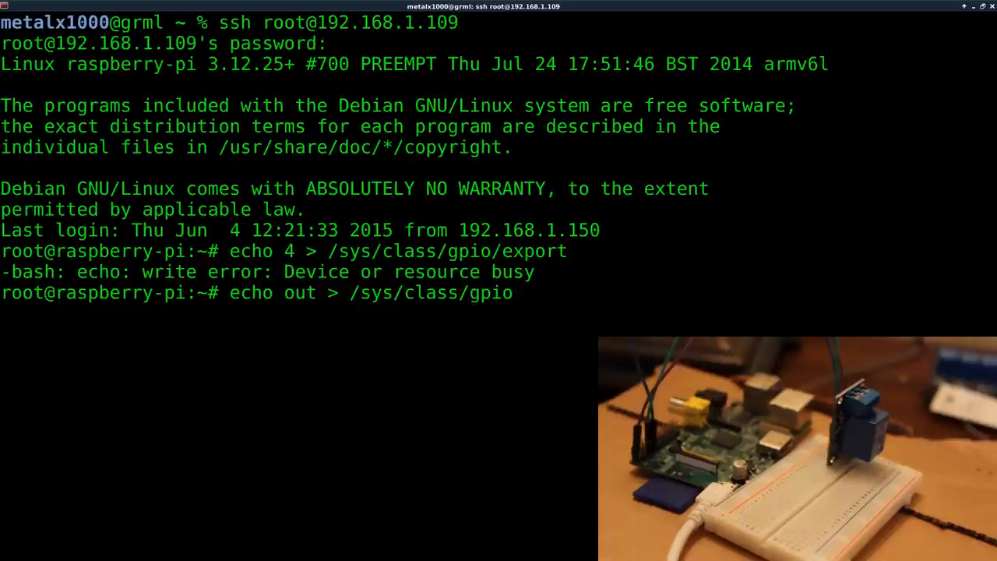
{"action": "type", "text": "/"}
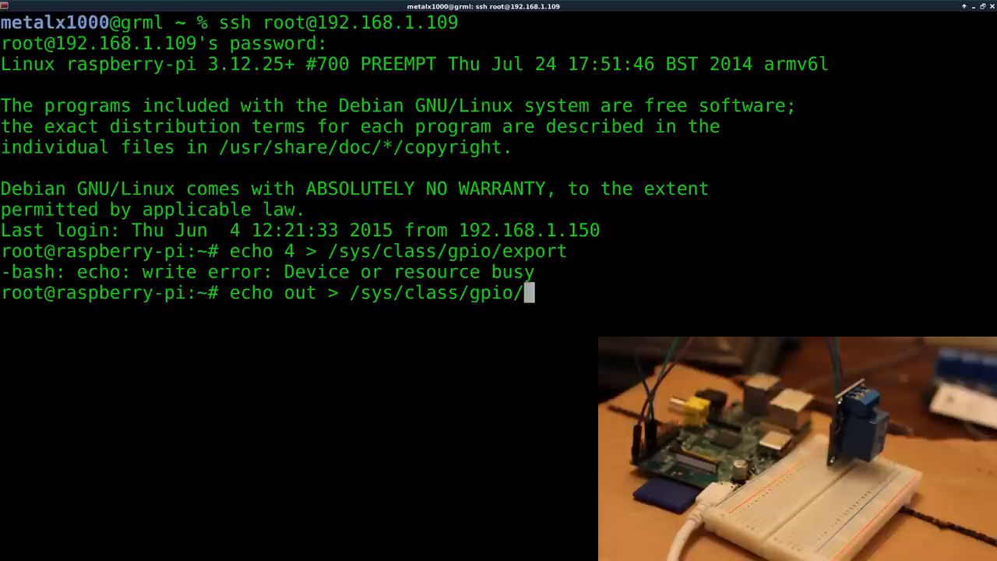
{"action": "type", "text": "gpio4"}
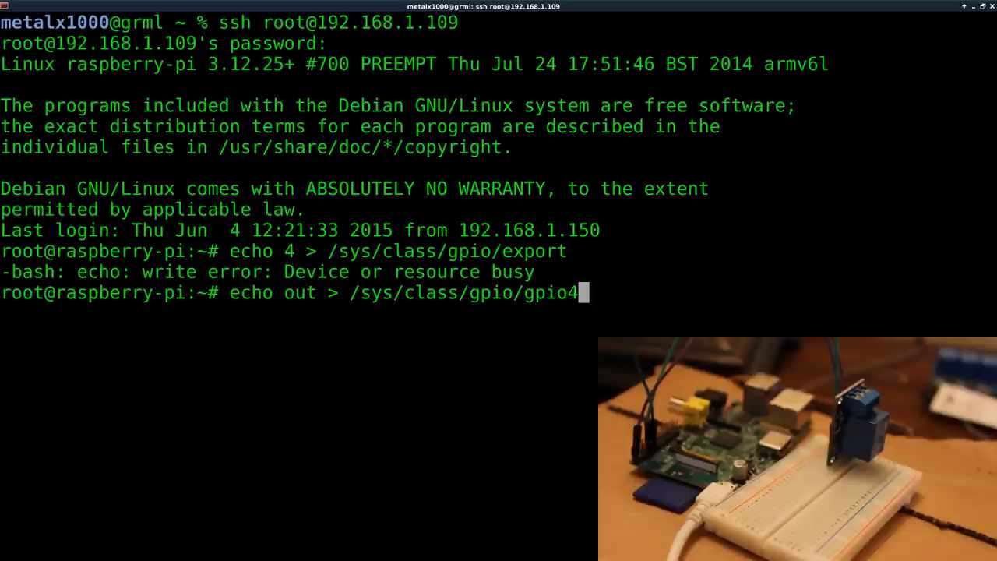
{"action": "type", "text": "/"}
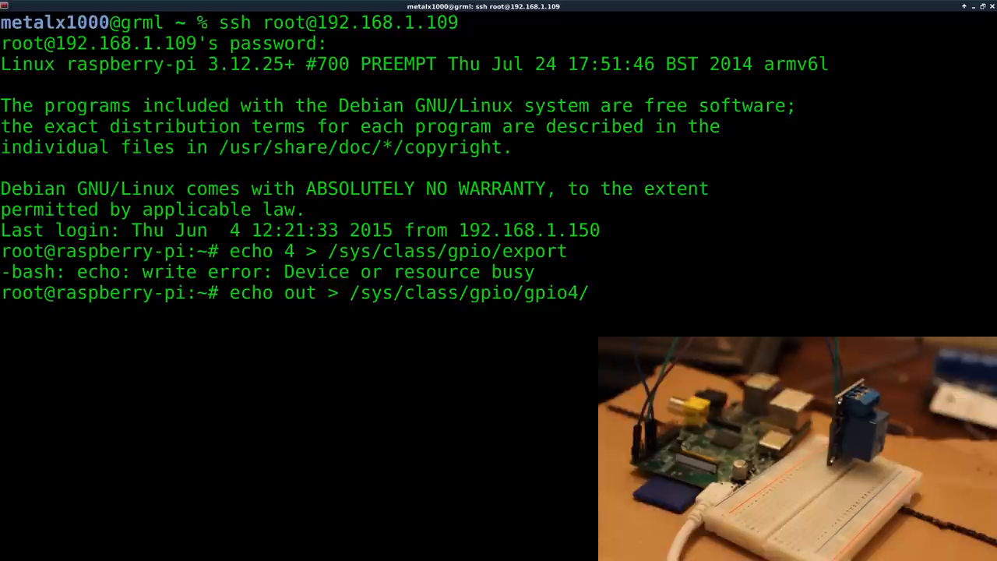
{"action": "type", "text": "direction"}
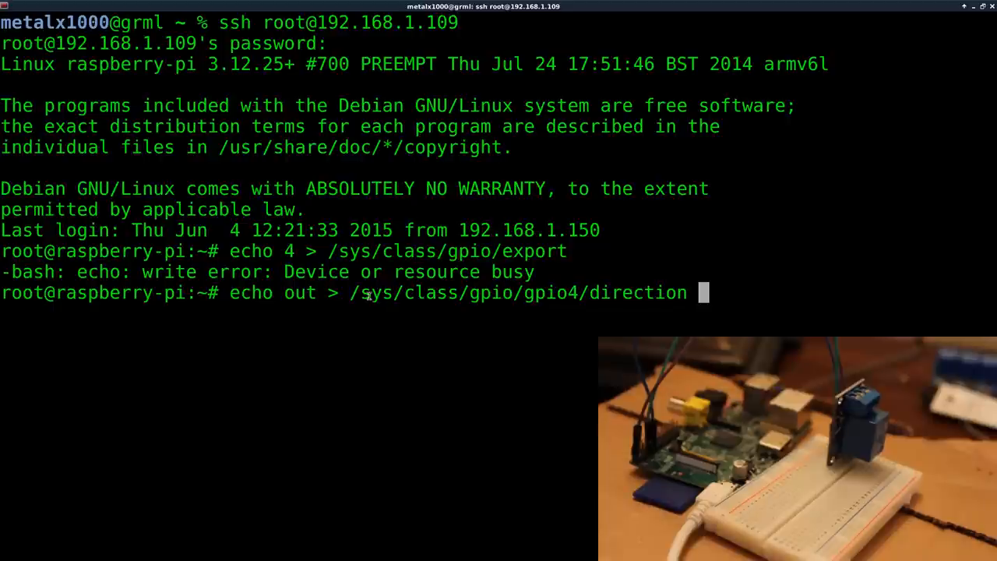
{"action": "double_click", "coordinate": [551, 293]}
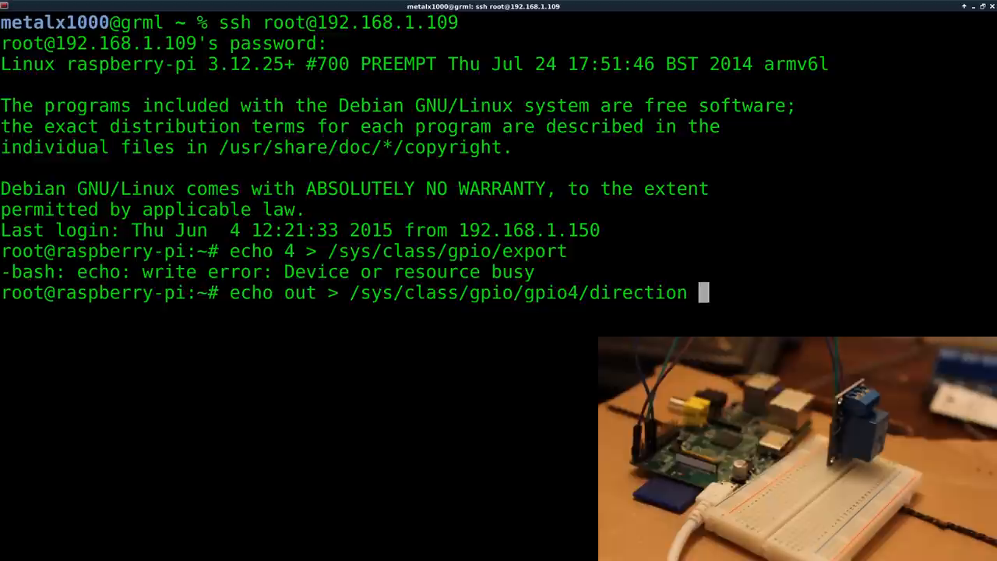
{"action": "key", "text": "Return"}
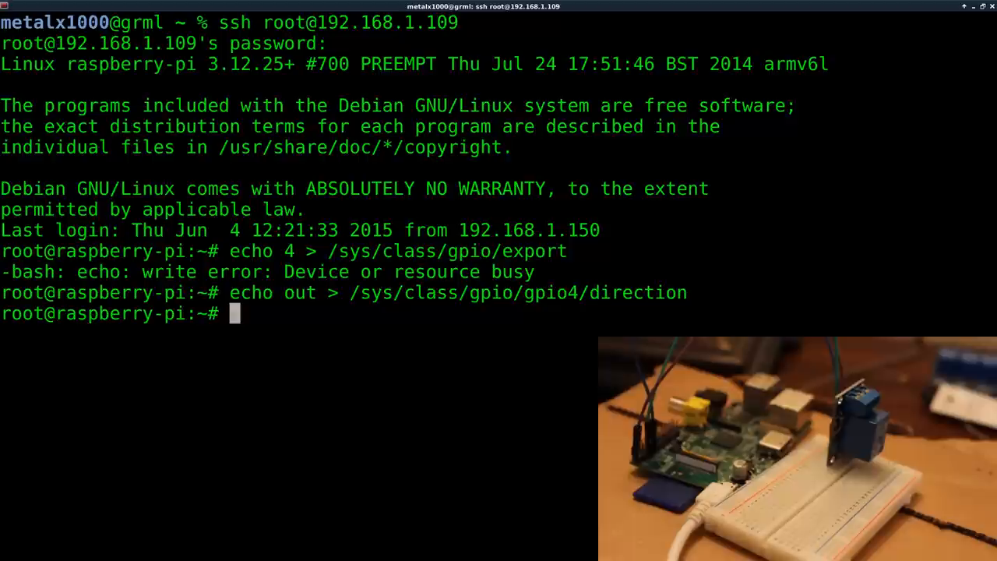
Begin the echo 1 > command that will switch the relay on.
{"action": "type", "text": "echo 1 >"}
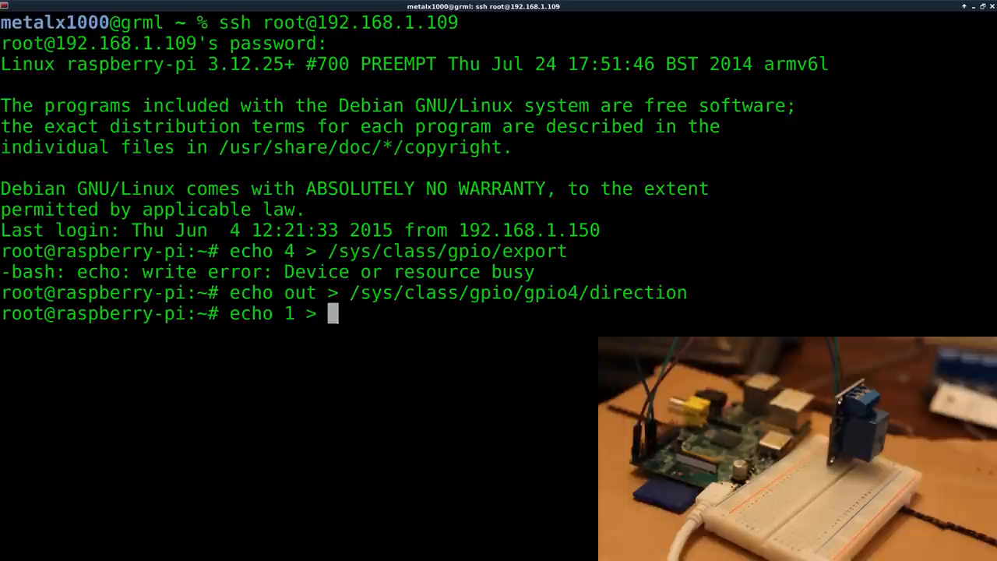
Write 1 to /sys/class/gpio/gpio4/value so the relay switches on.
{"action": "type", "text": "/sys"}
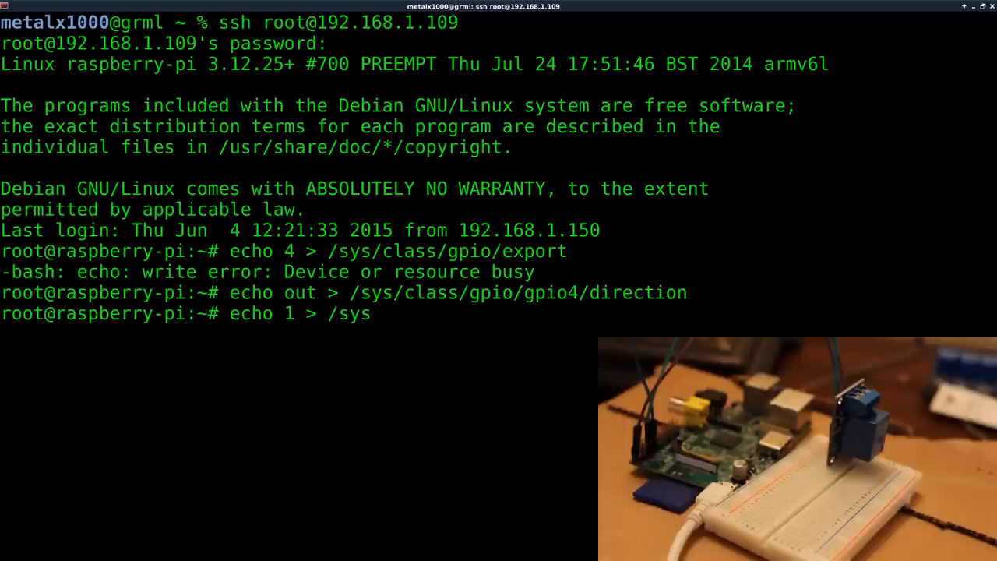
{"action": "type", "text": "/clas"}
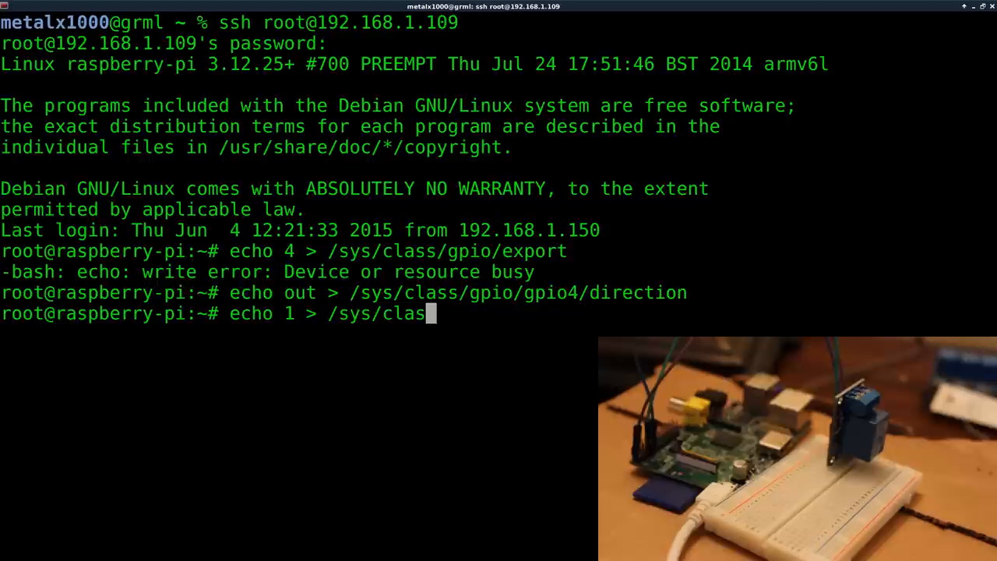
{"action": "type", "text": "/"}
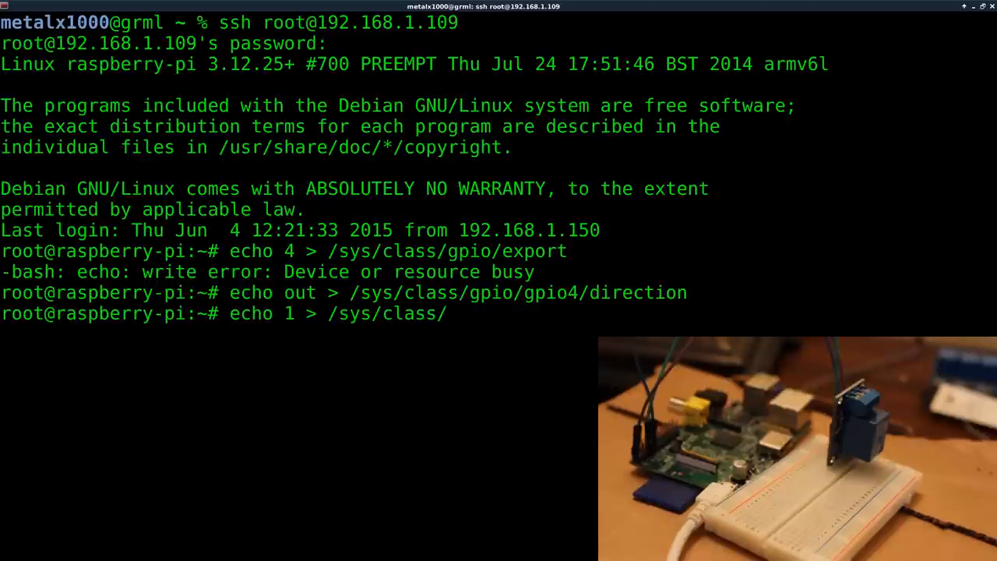
{"action": "type", "text": "g"}
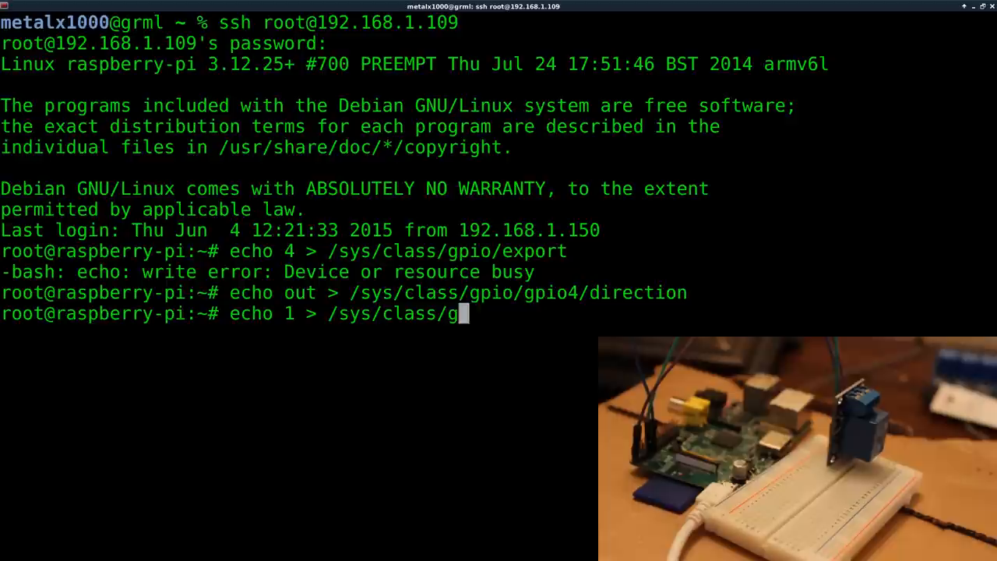
{"action": "type", "text": "pio/gp"}
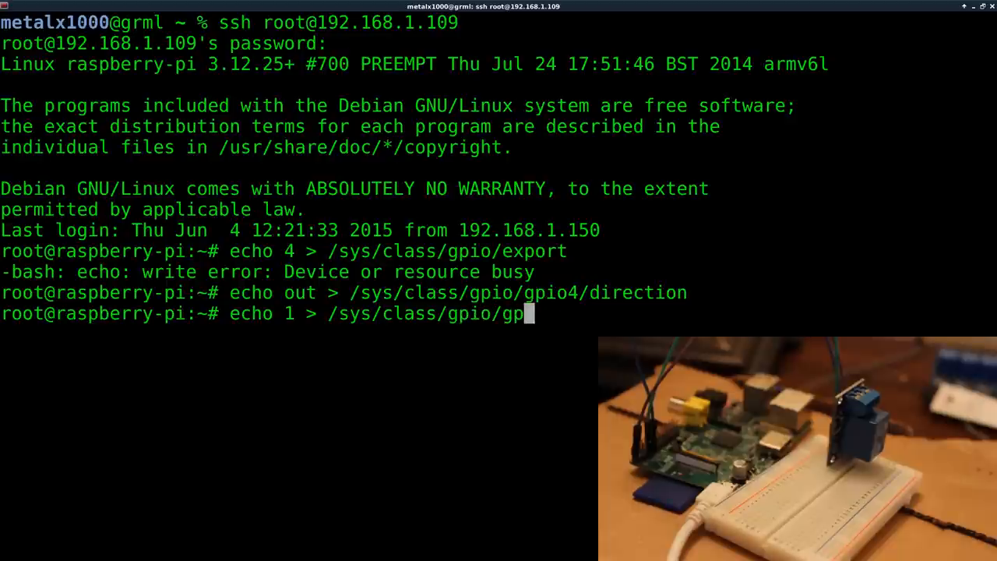
{"action": "type", "text": "io4/"}
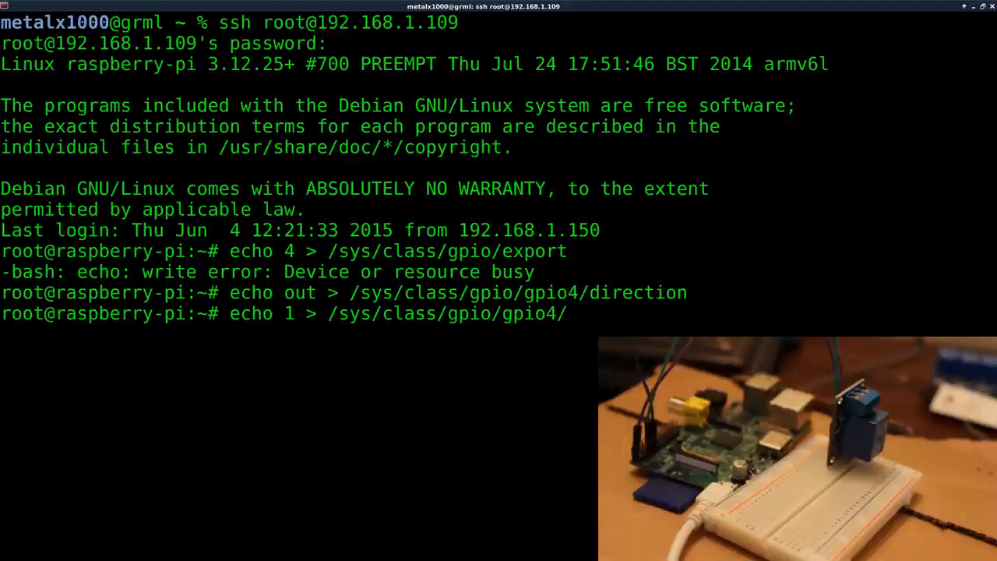
{"action": "type", "text": "value"}
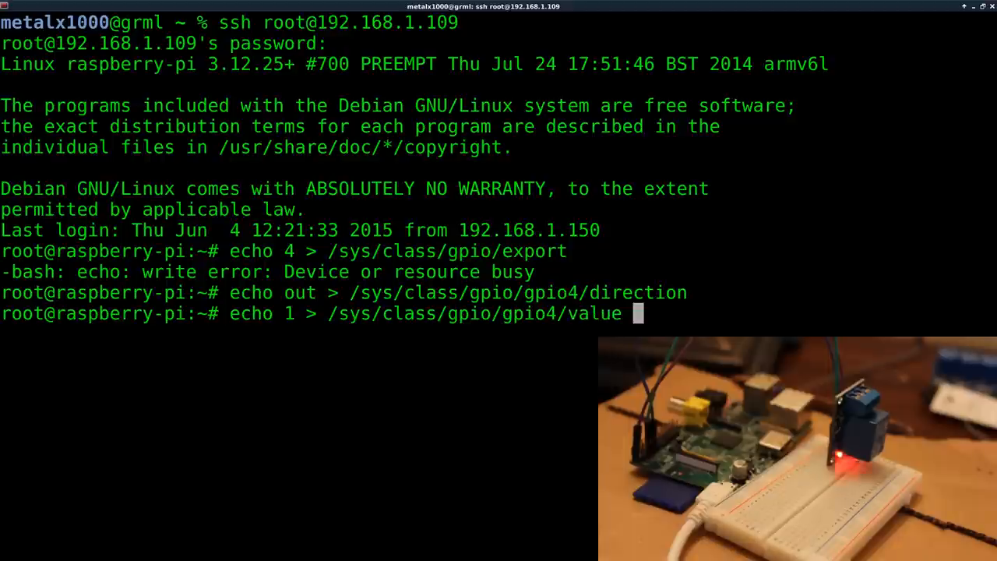
{"action": "key", "text": "Return"}
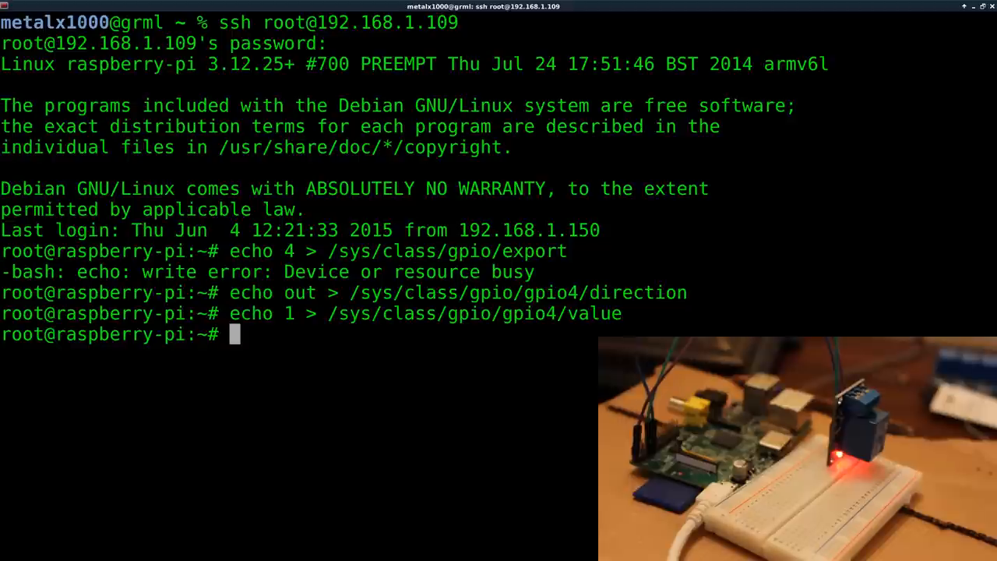
Recall the command and write 0 to gpio4/value so the relay switches off.
{"action": "key", "text": "Up"}
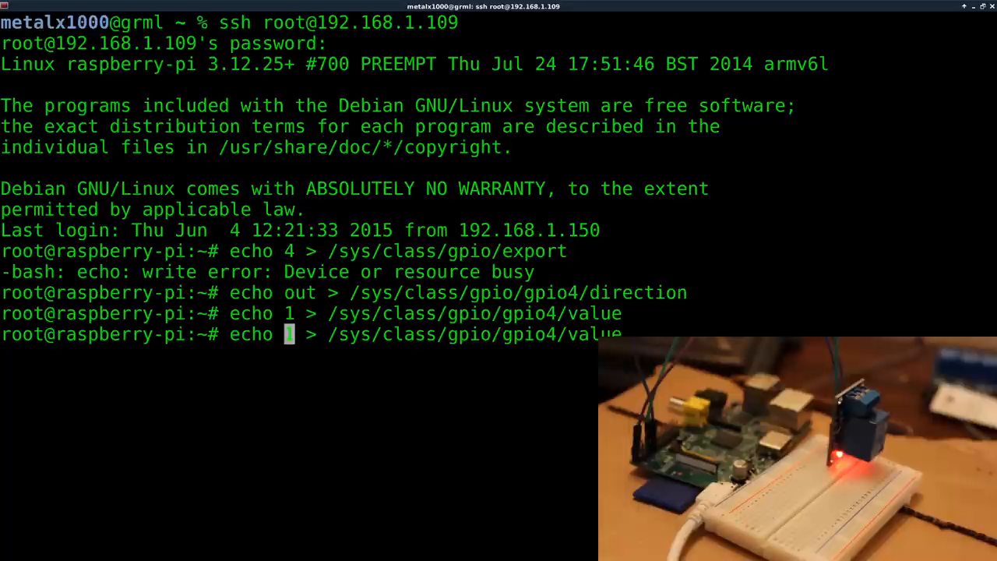
{"action": "type", "text": "0"}
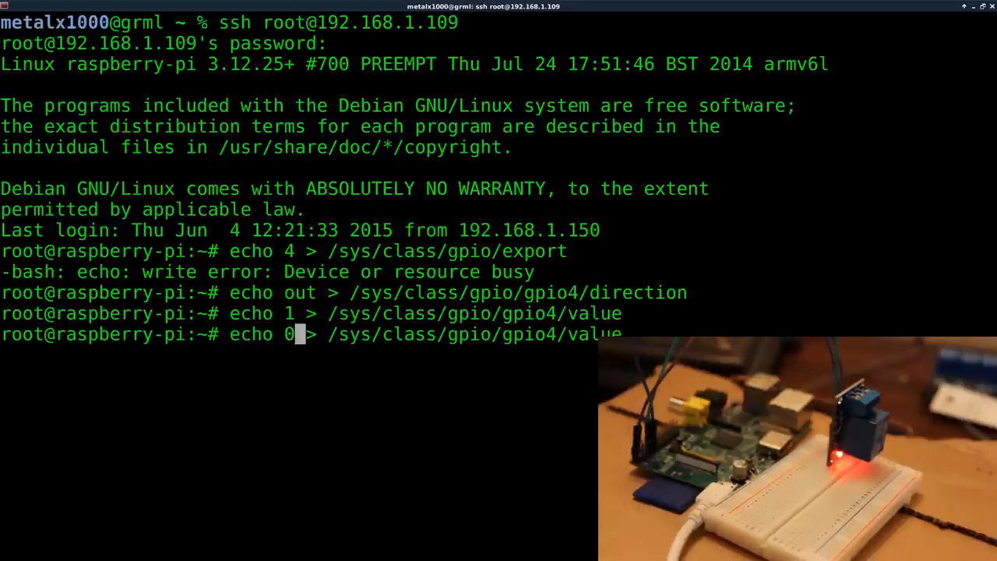
{"action": "key", "text": "Return"}
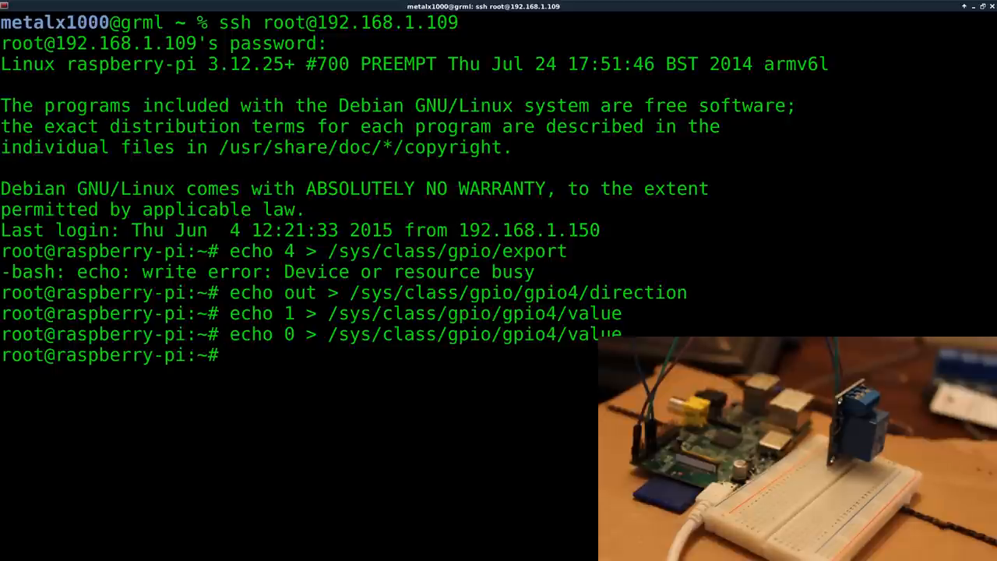
Run the recalled while loop toggling gpio4/value with half-second sleeps, then stop it with Ctrl+C.
{"action": "key", "text": "ctrl+r"}
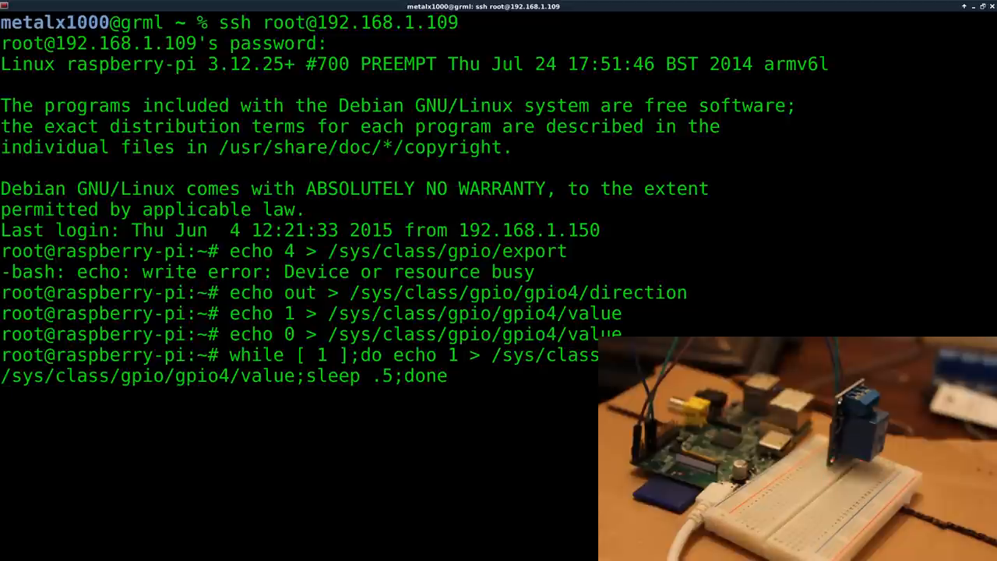
{"action": "key", "text": "Return"}
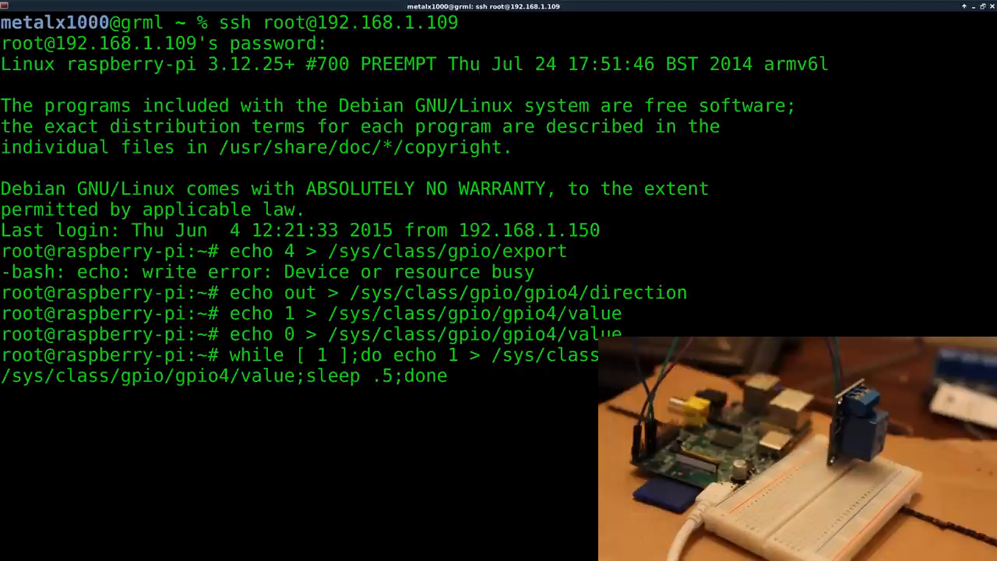
{"action": "key", "text": "ctrl+c"}
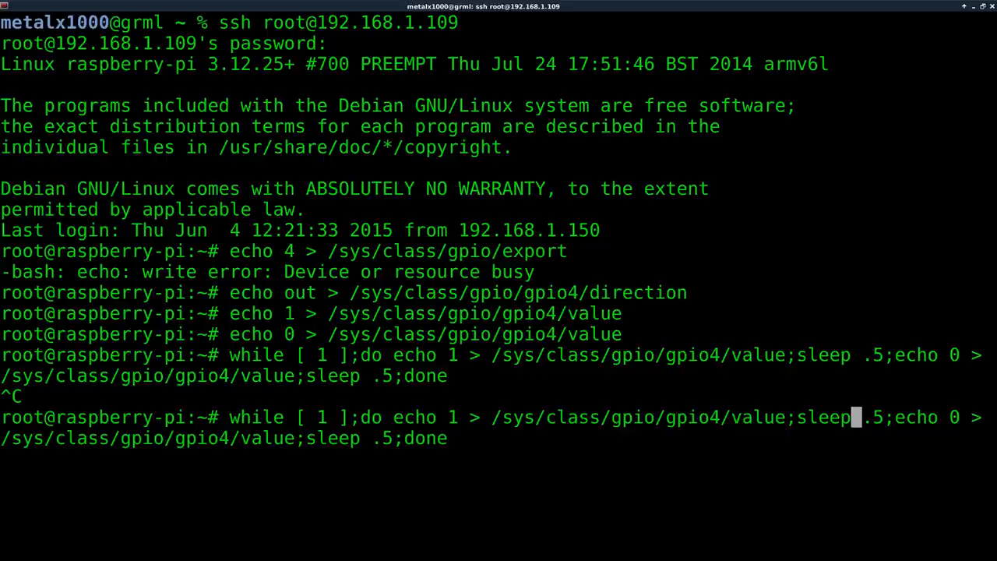
Rerun the loop with both sleep delays changed to 3 seconds.
{"action": "key", "text": "BackSpace"}
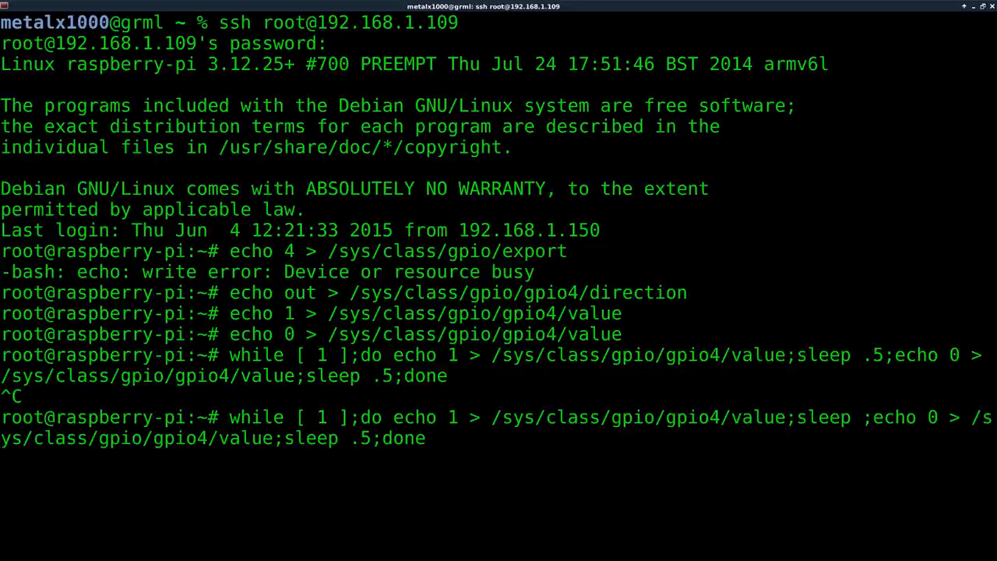
{"action": "type", "text": "3"}
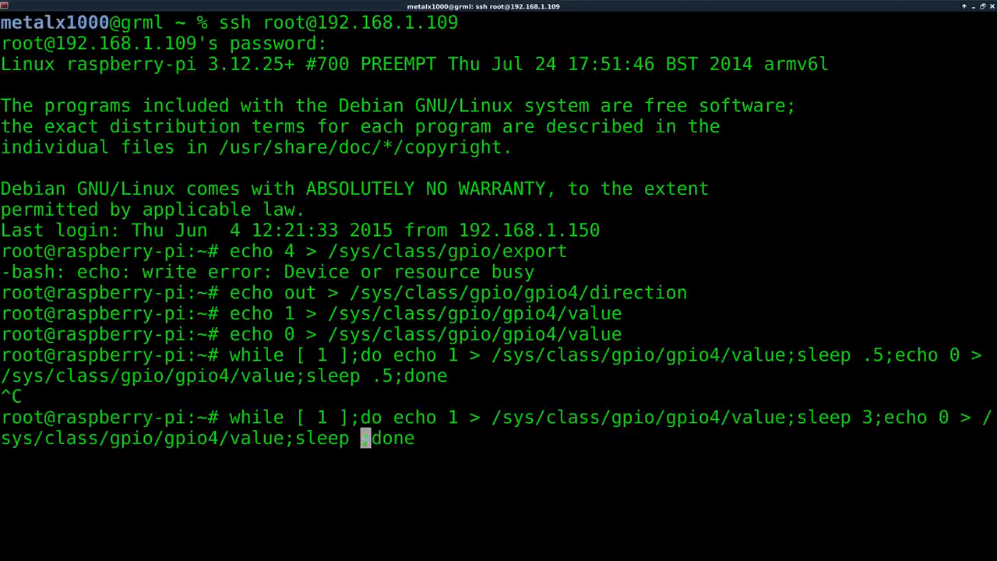
{"action": "type", "text": "3"}
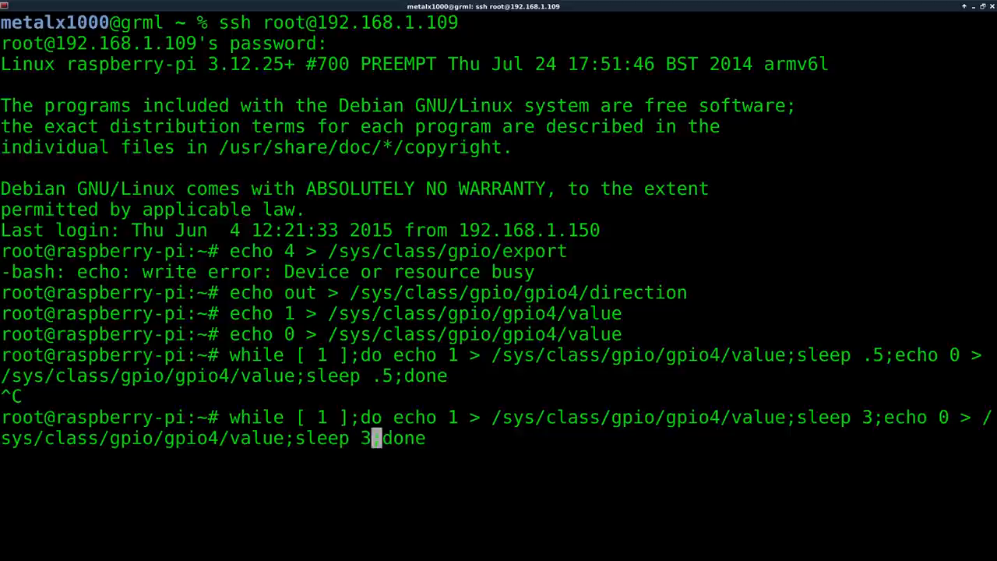
{"action": "key", "text": "Return"}
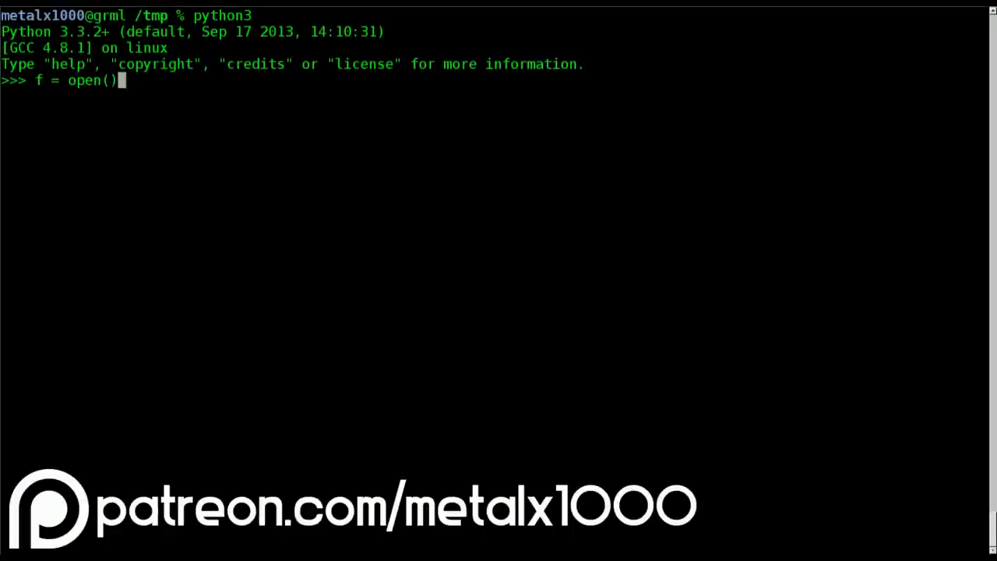
{"action": "type", "text": "\"file.txt\", \"\""}
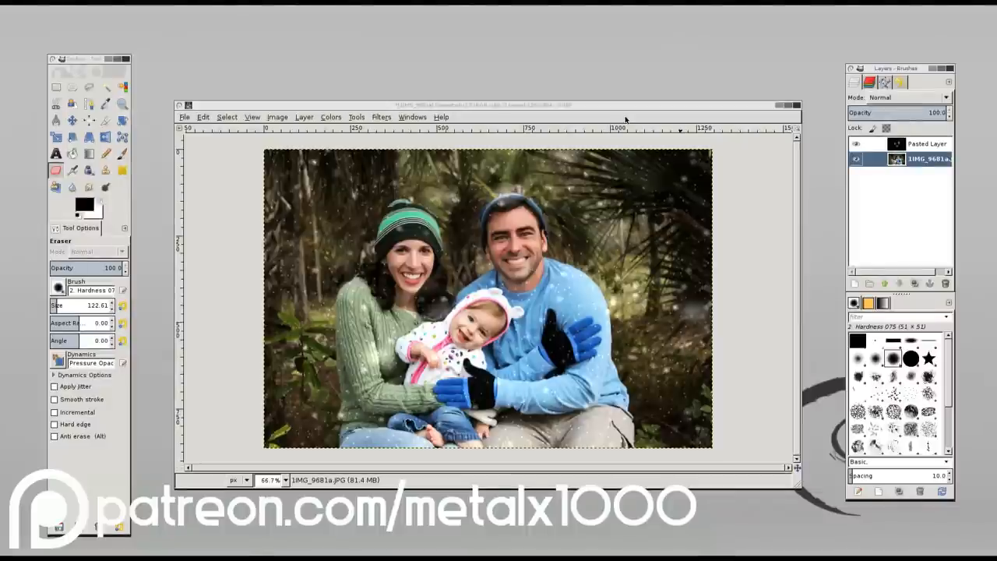
{"action": "mouse_move", "coordinate": [654, 330]}
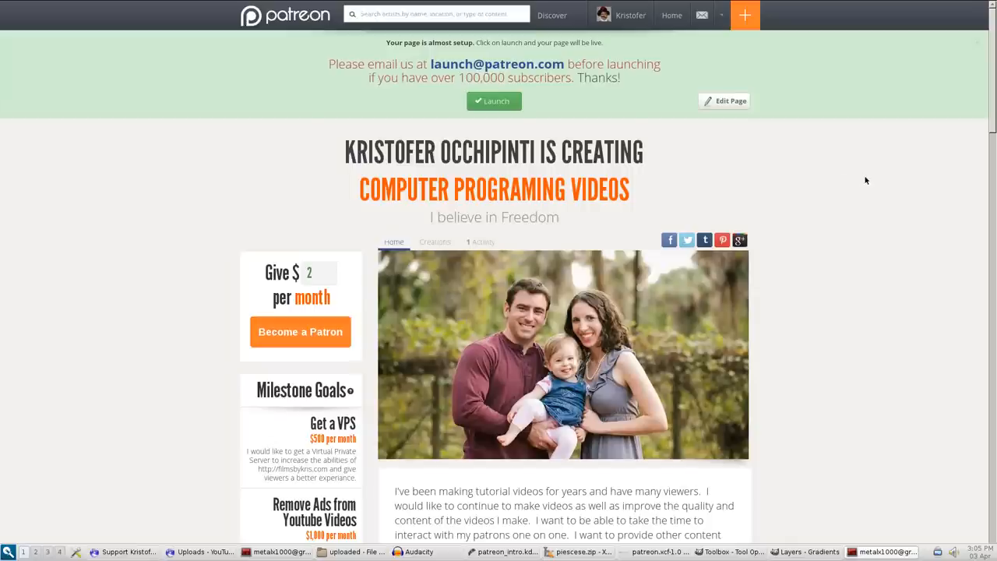
Scroll down the Patreon page through the reward tiers to the $50 DVD of Videos and Data level.
{"action": "scroll", "scroll_direction": "down", "scroll_amount": 3}
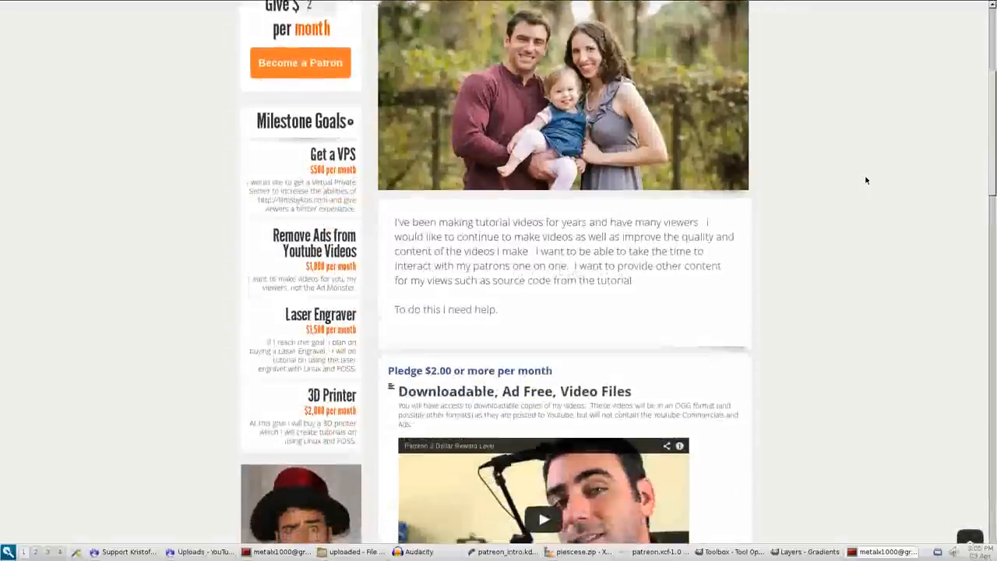
{"action": "scroll", "scroll_direction": "down", "scroll_amount": 3}
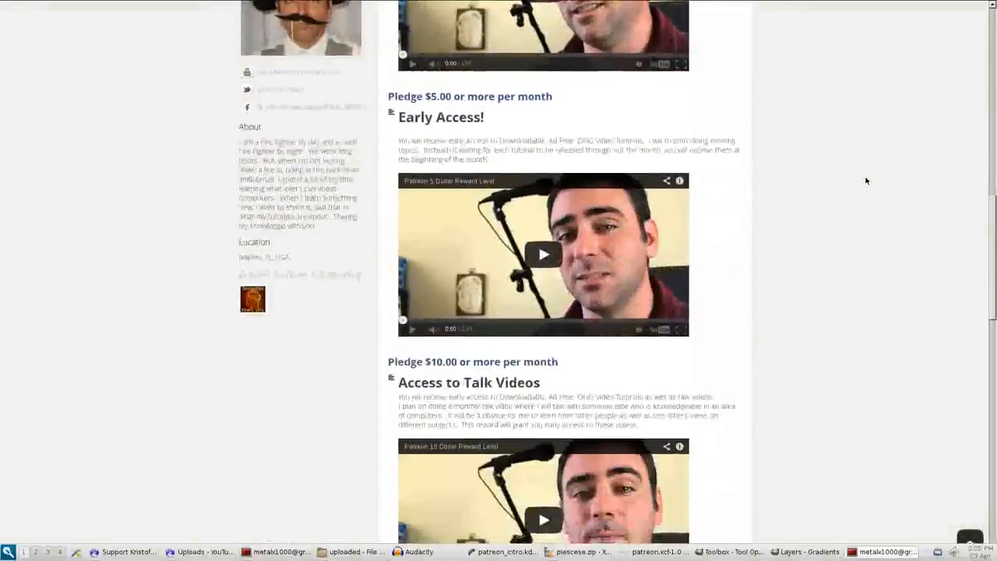
{"action": "scroll", "scroll_direction": "down", "scroll_amount": 3}
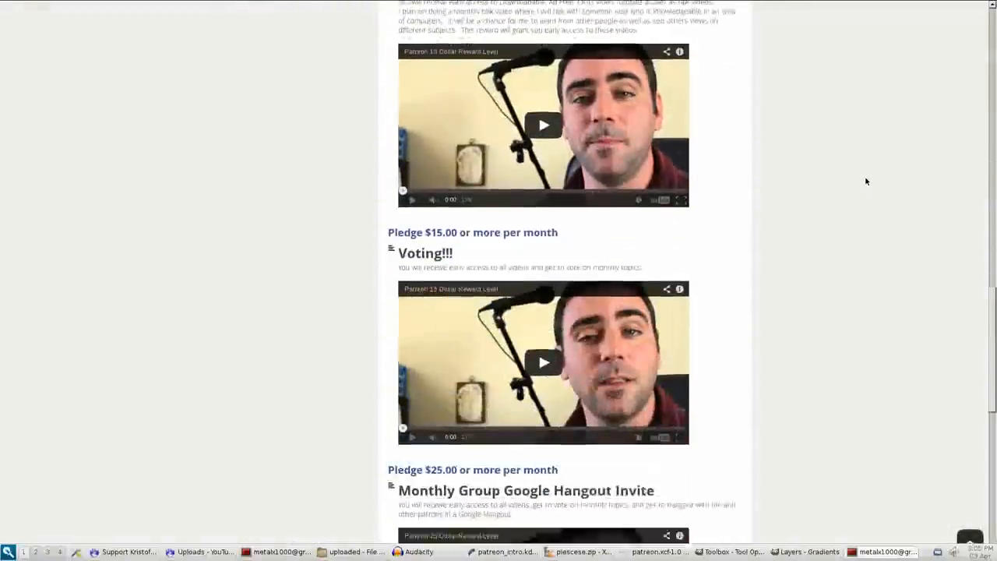
{"action": "scroll", "scroll_direction": "down", "scroll_amount": 3}
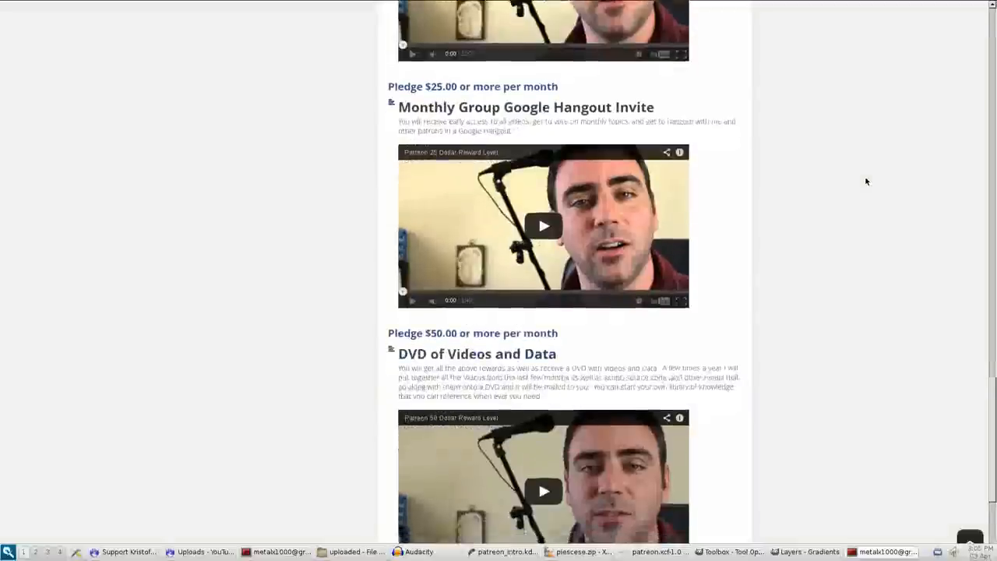